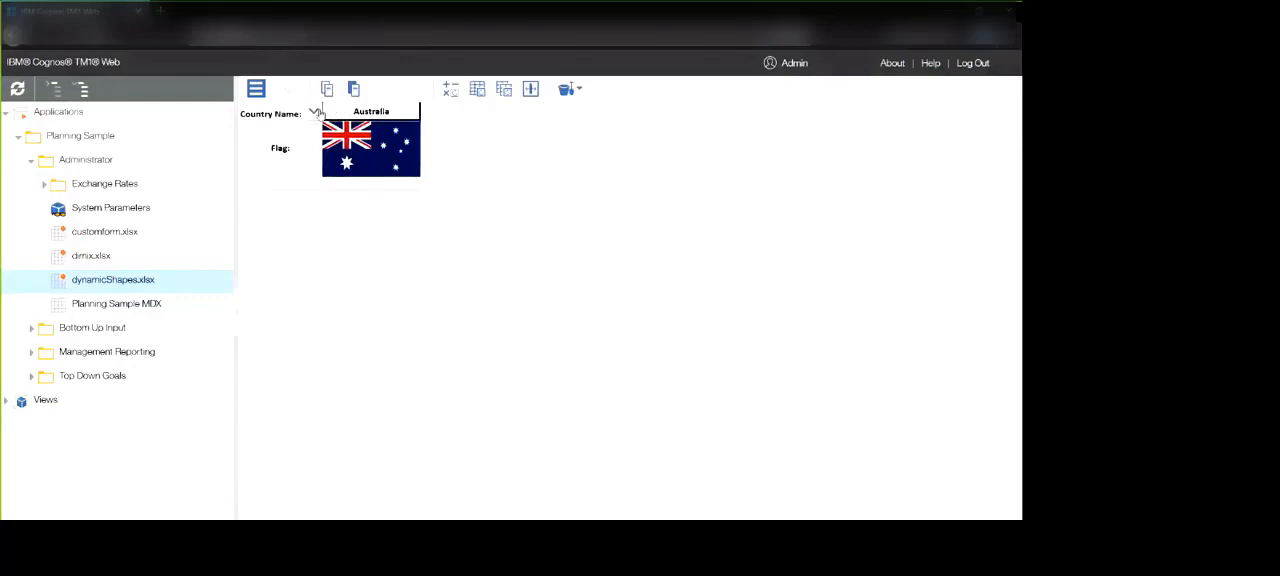
Step: Switch the Country Name dropdown through Romania, United Kingdom and back to Australia, watching the flag change
{"action": "left_click", "coordinate": [314, 112]}
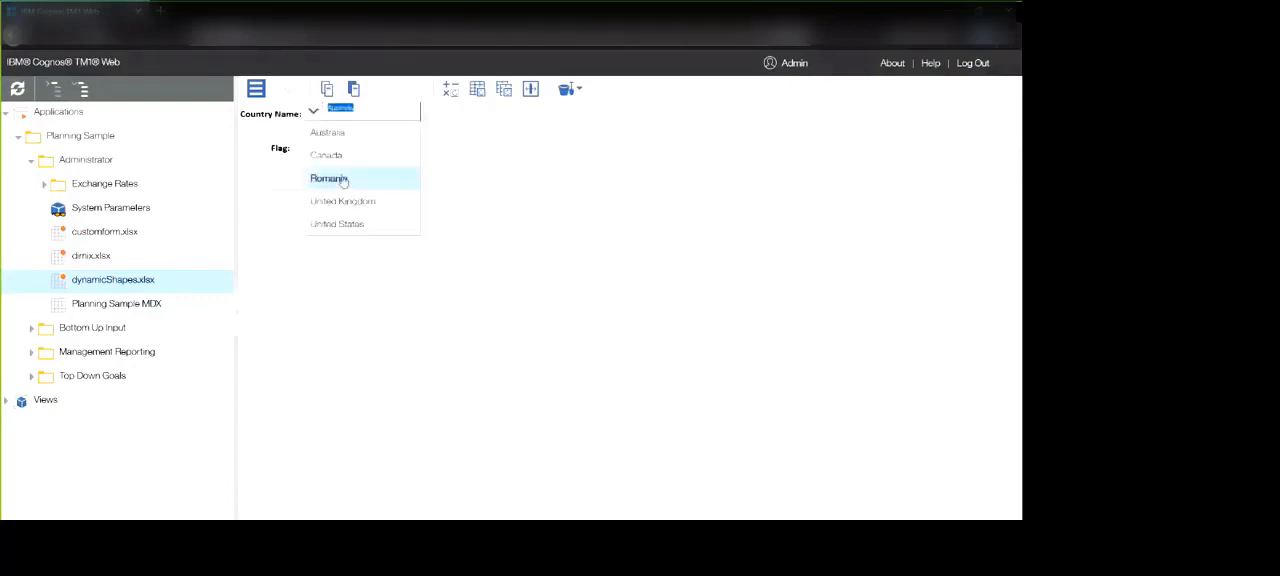
{"action": "left_click", "coordinate": [330, 178]}
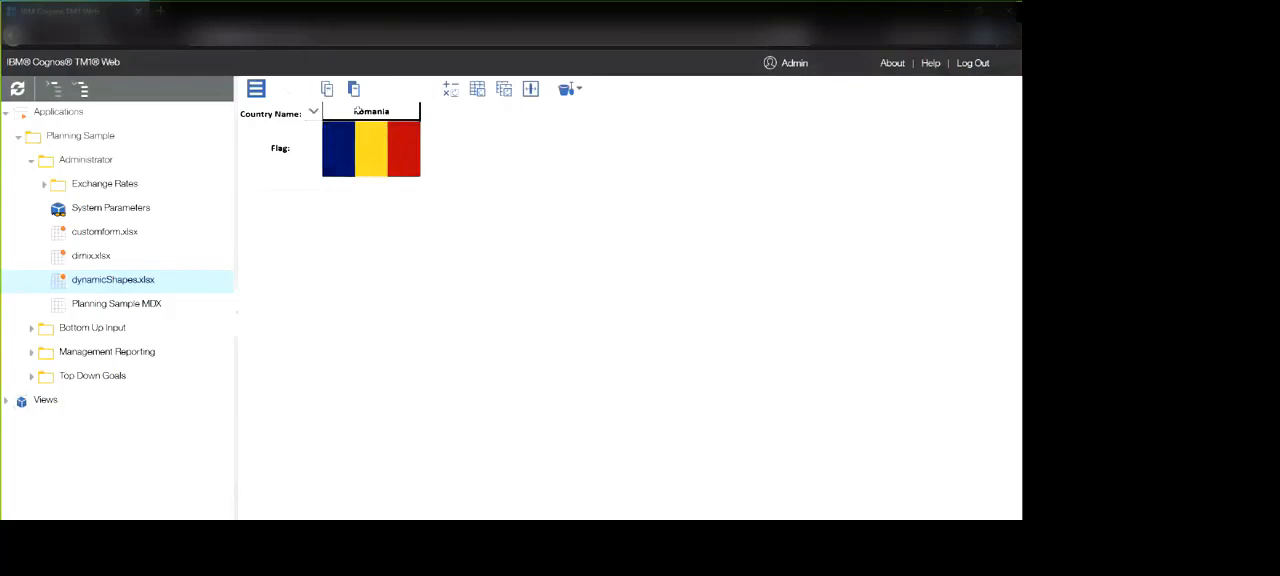
{"action": "left_click", "coordinate": [312, 112]}
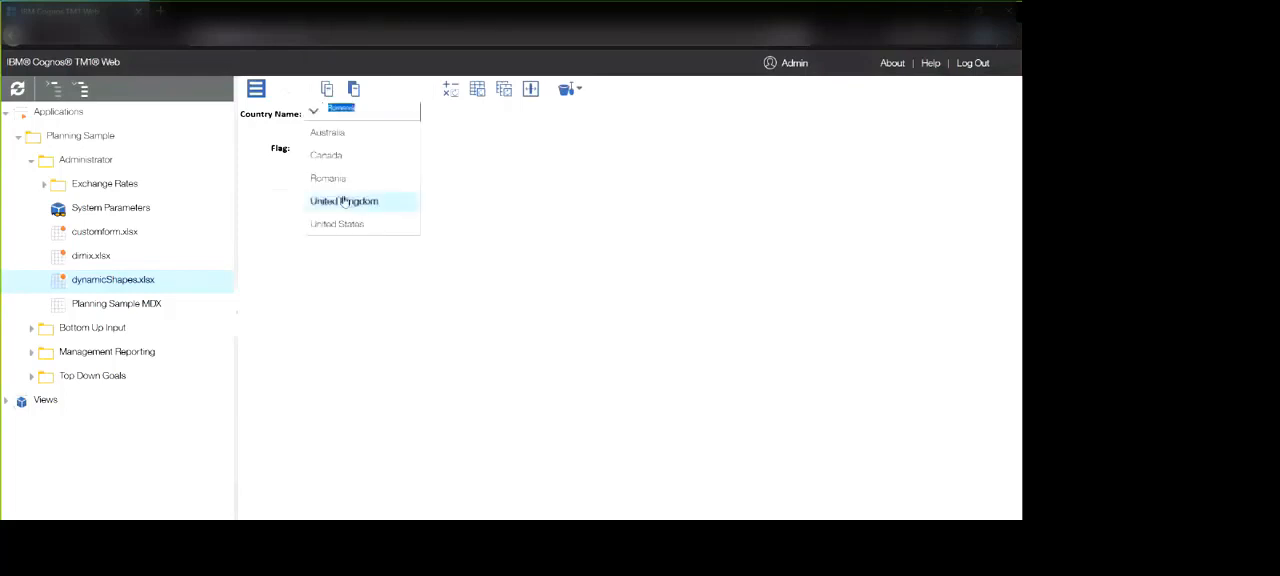
{"action": "left_click", "coordinate": [344, 200]}
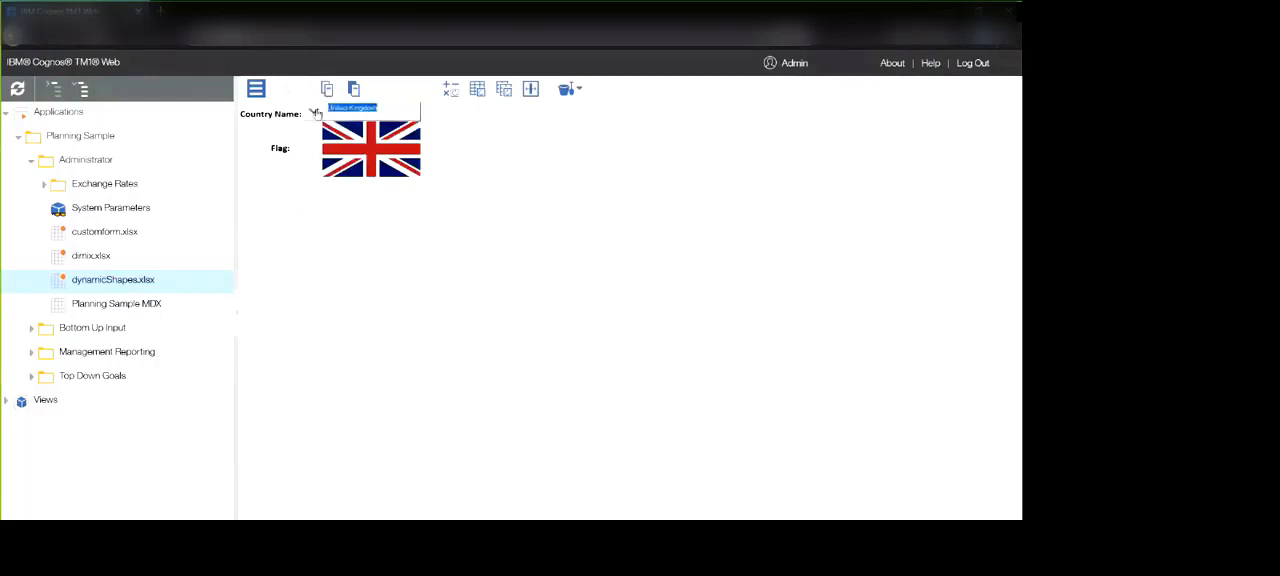
{"action": "left_click", "coordinate": [370, 112]}
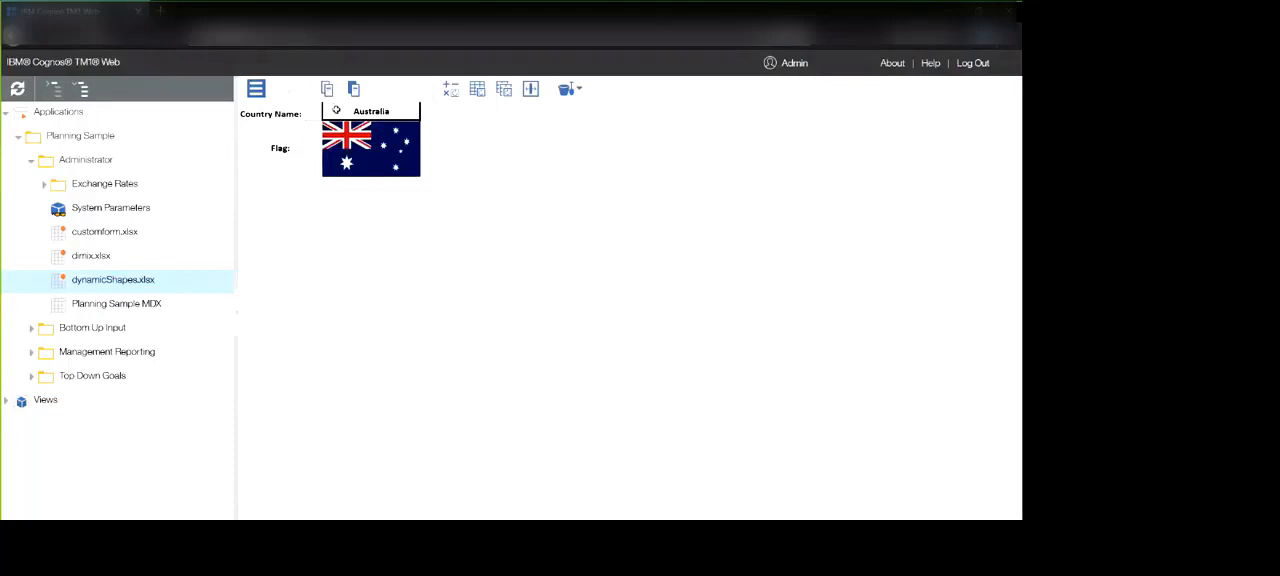
Step: Choose the option that lists every country with its flag (Australia, Canada, Romania, United Kingdom, United States)
{"action": "left_click", "coordinate": [370, 110]}
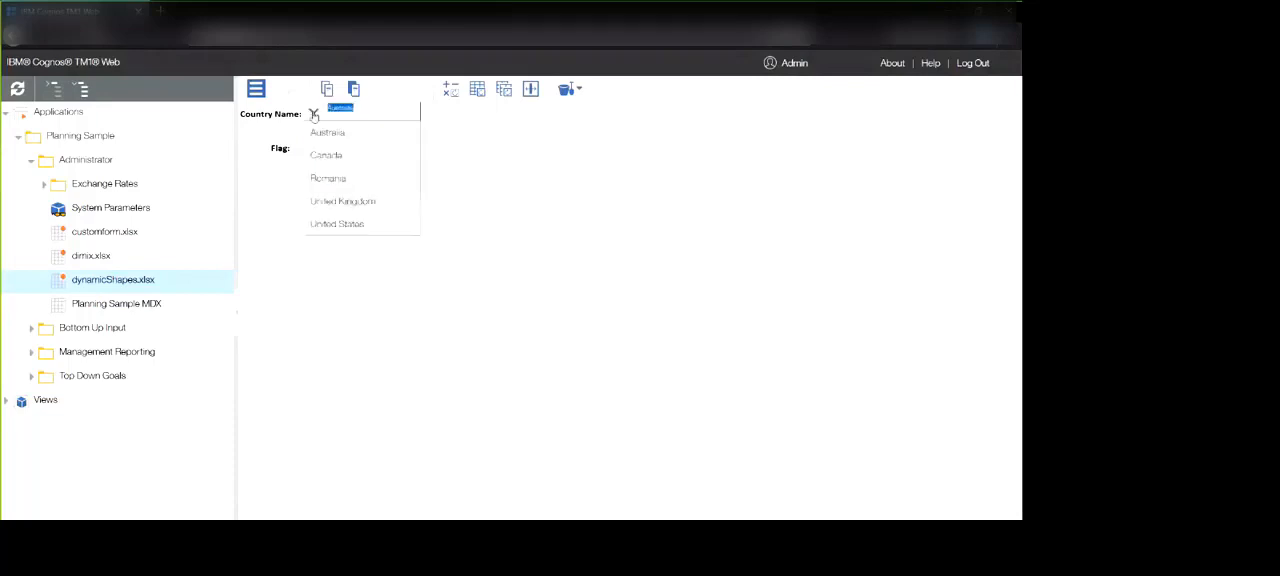
{"action": "left_click", "coordinate": [328, 132]}
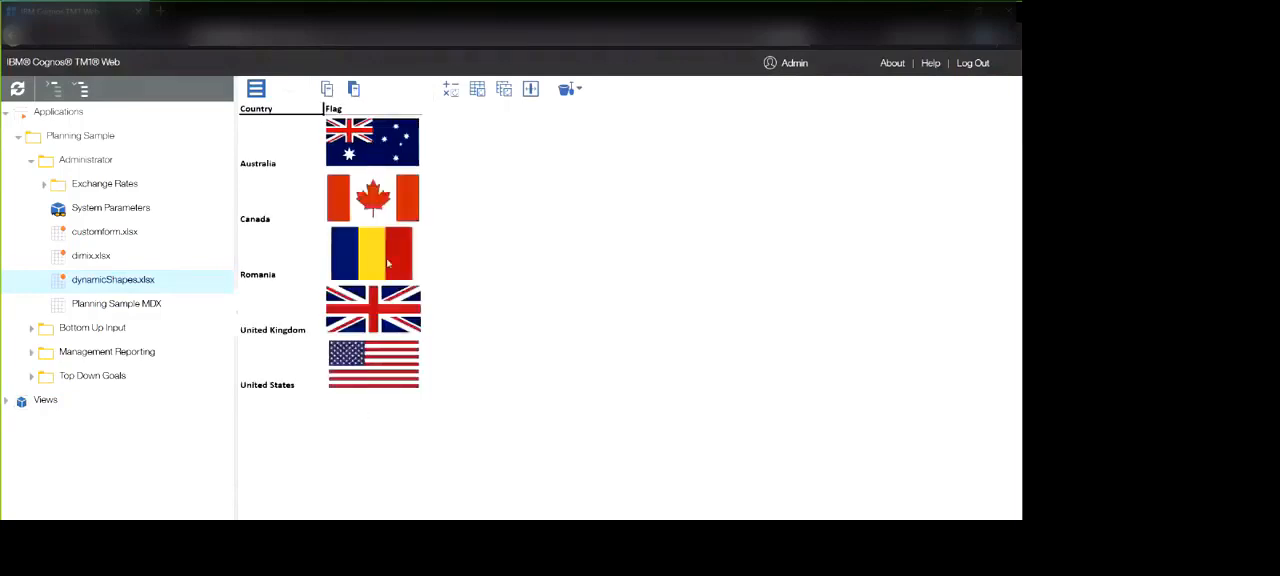
{"action": "mouse_move", "coordinate": [396, 264]}
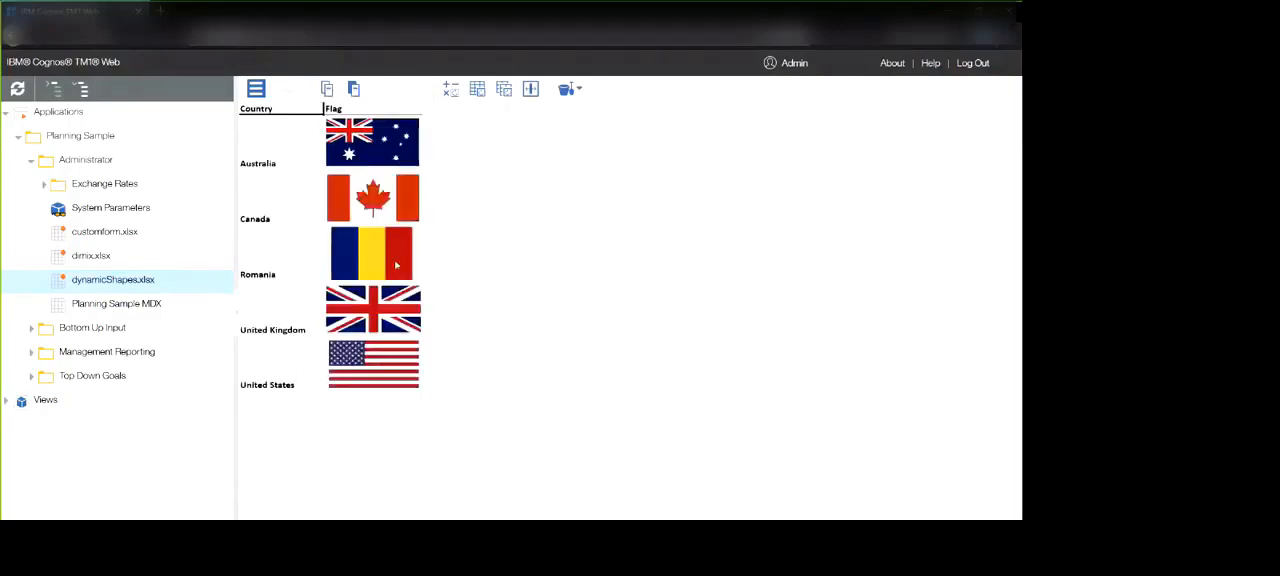
{"action": "mouse_move", "coordinate": [294, 148]}
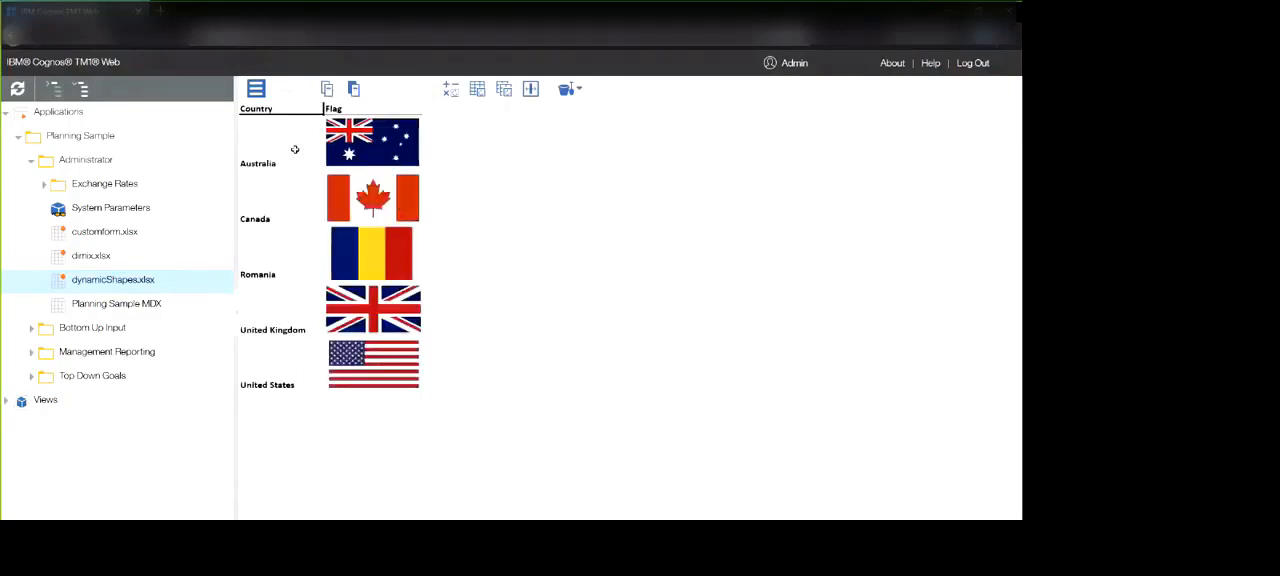